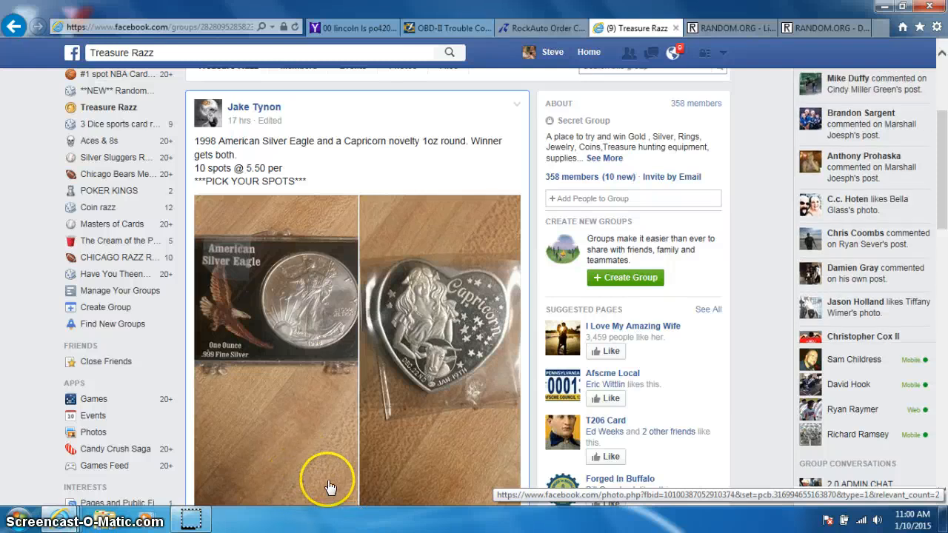
mouse_move(280, 332)
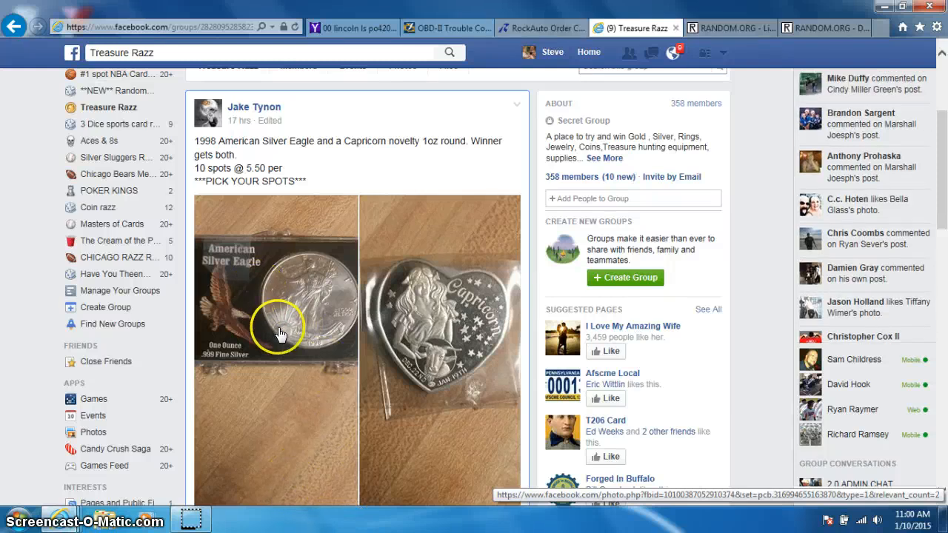
mouse_move(418, 391)
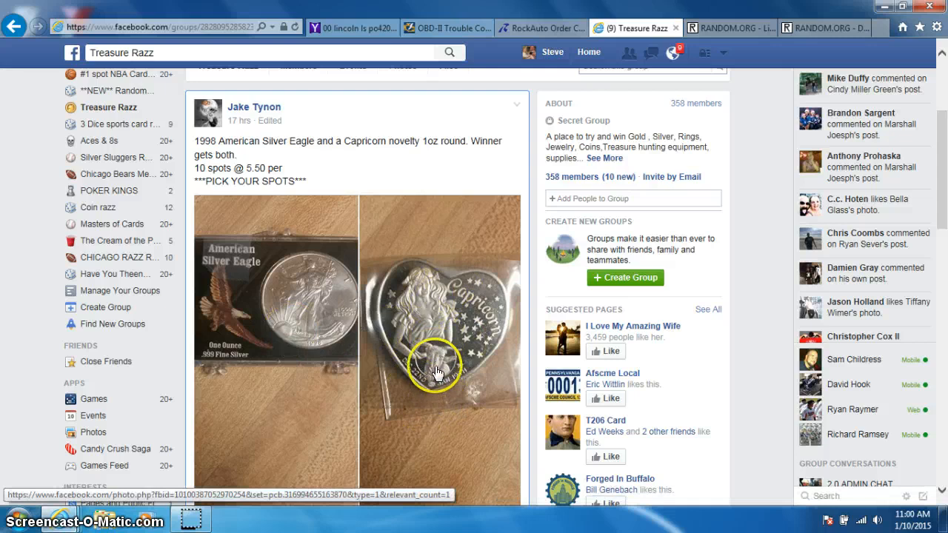
mouse_move(340, 294)
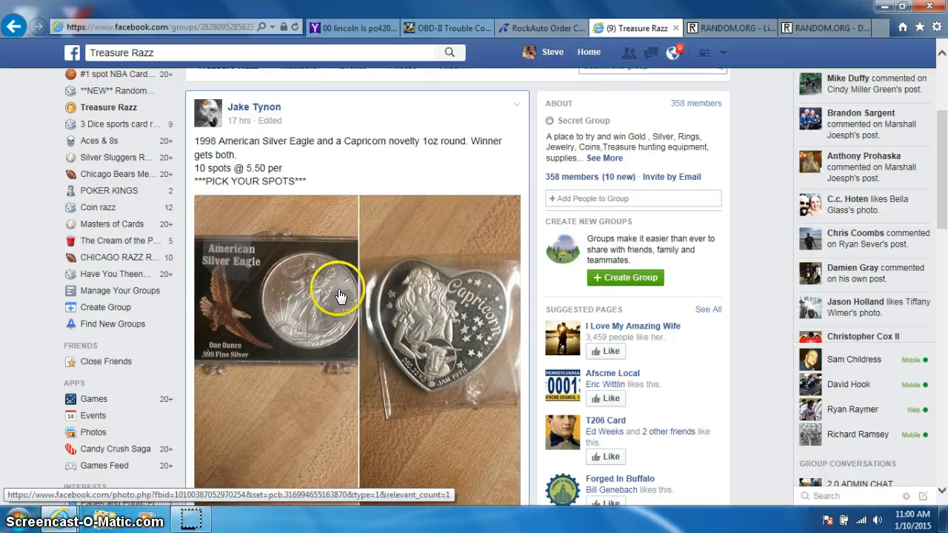
Scroll to the bottom of the giveaway thread showing payment confirmations and the comment box
scroll(down, 3)
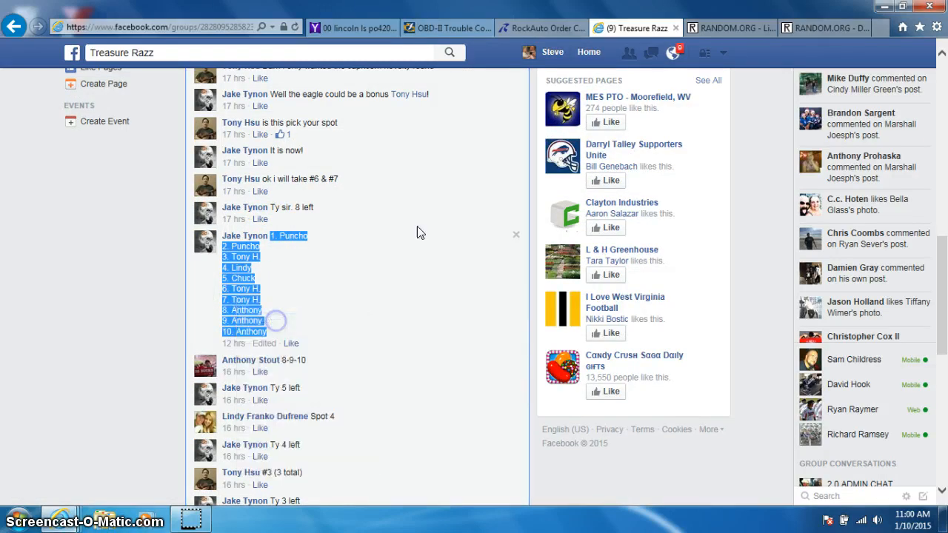
scroll(down, 3)
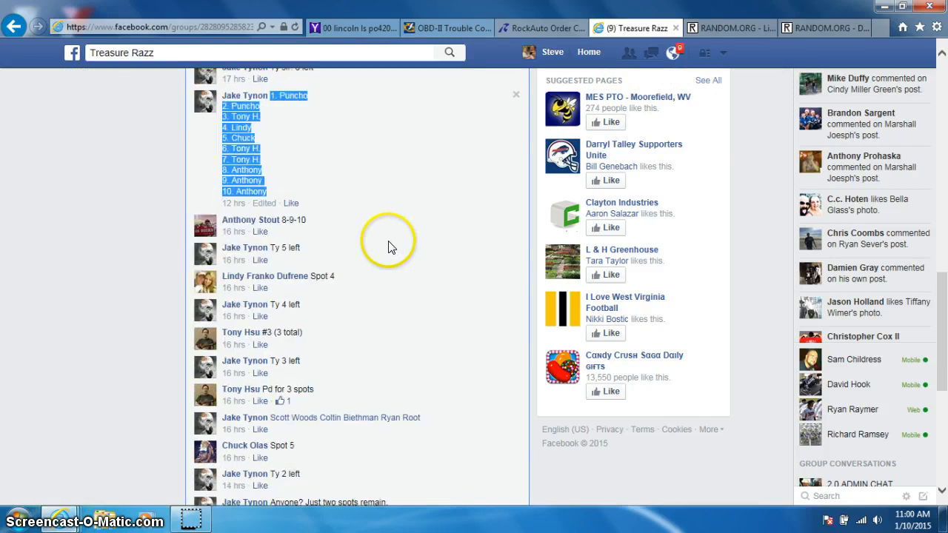
scroll(down, 3)
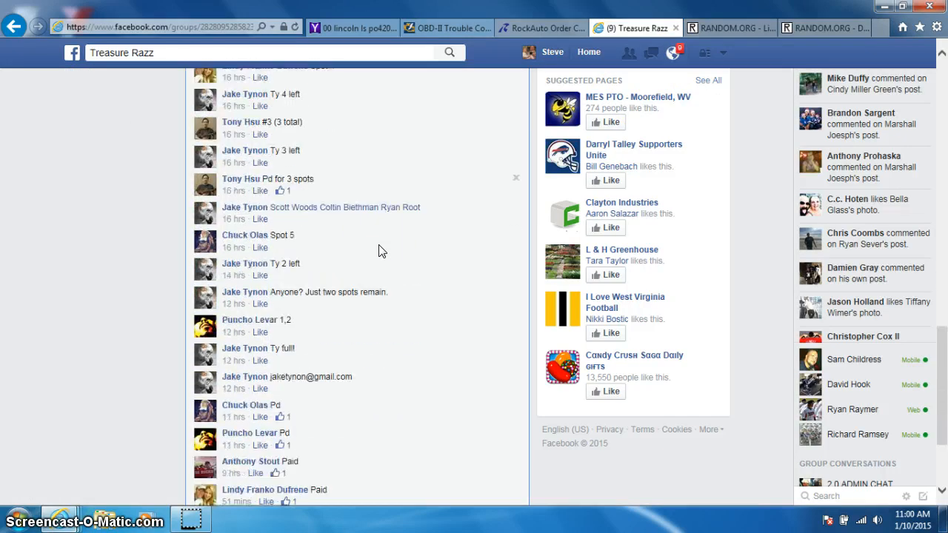
scroll(down, 3)
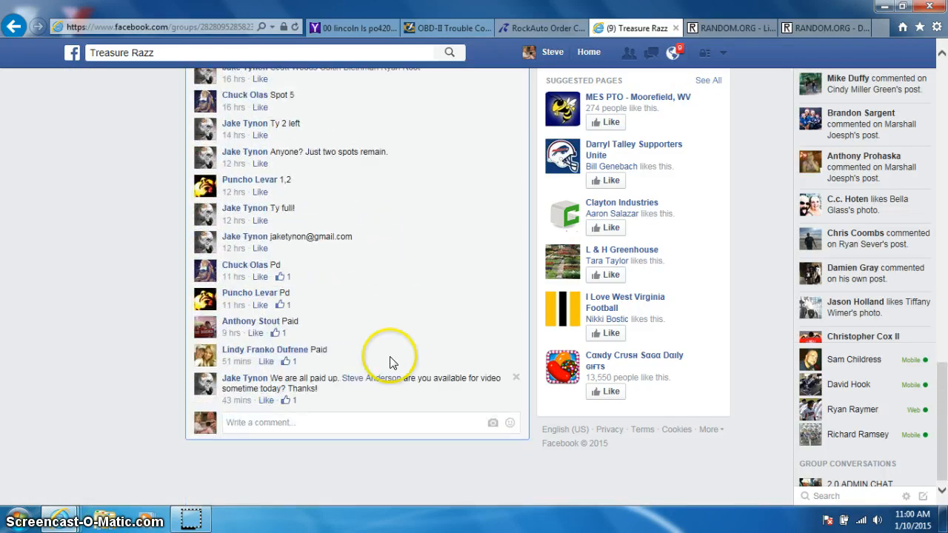
Post a 'LIVE' comment on the giveaway thread and show the taskbar date and time
click(318, 422)
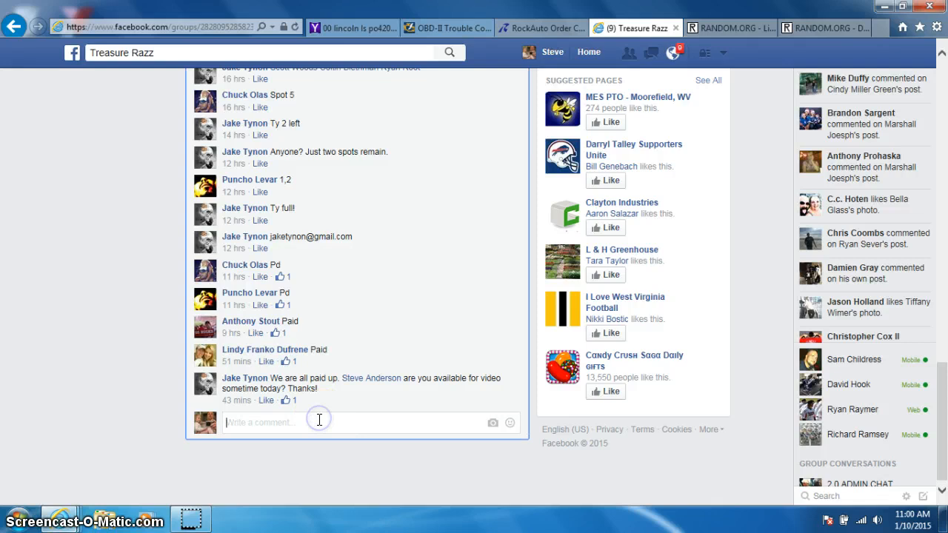
text(LIV)
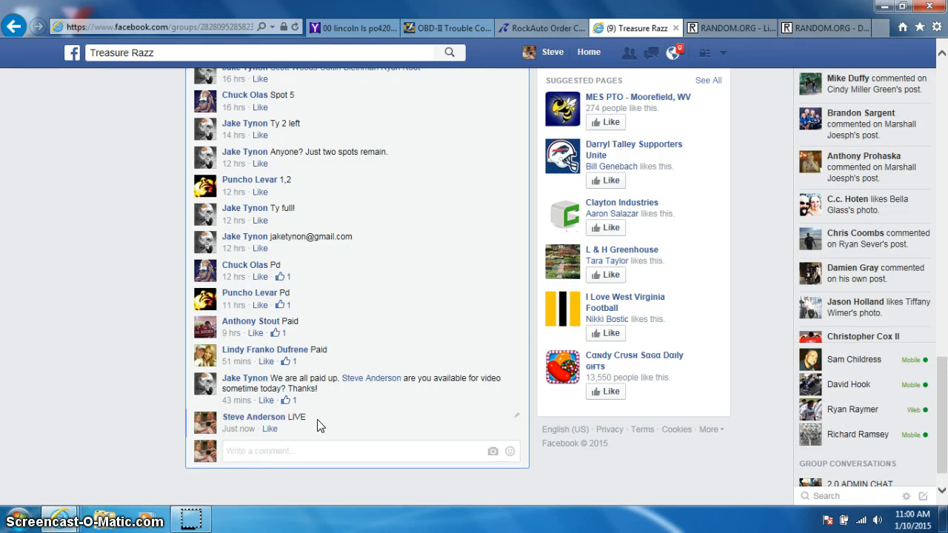
click(913, 521)
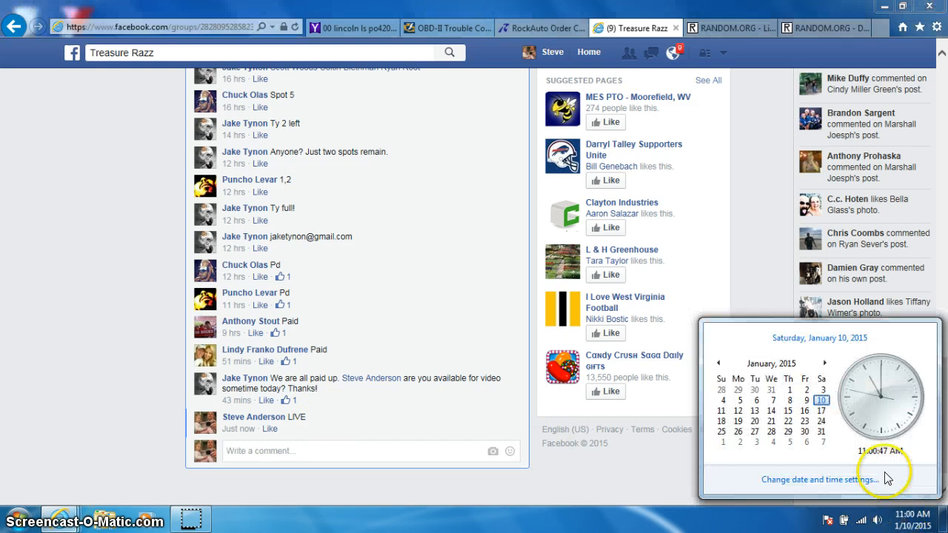
click(729, 27)
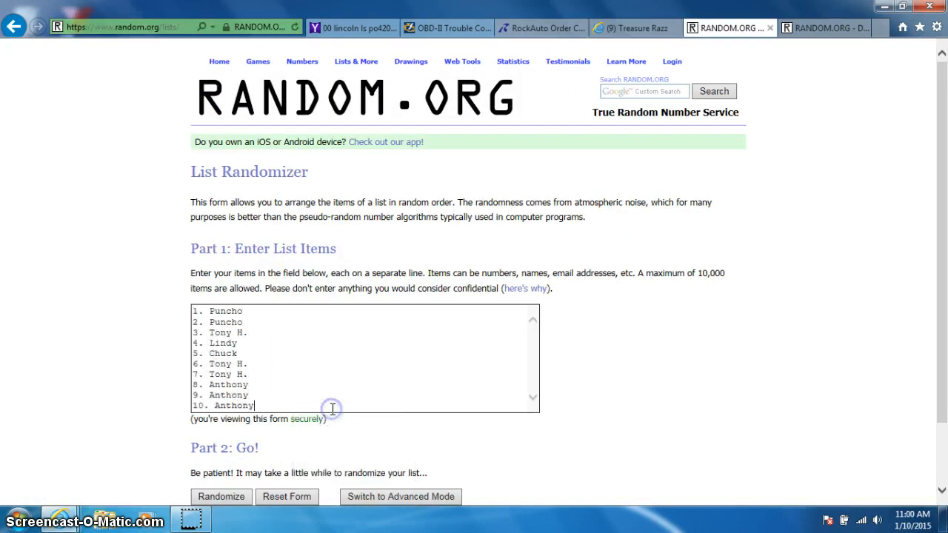
click(822, 26)
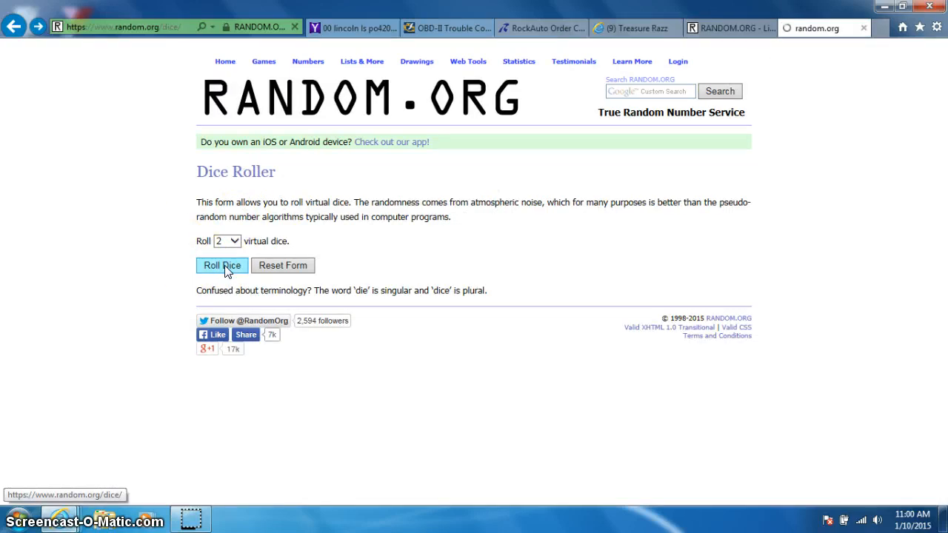
click(222, 265)
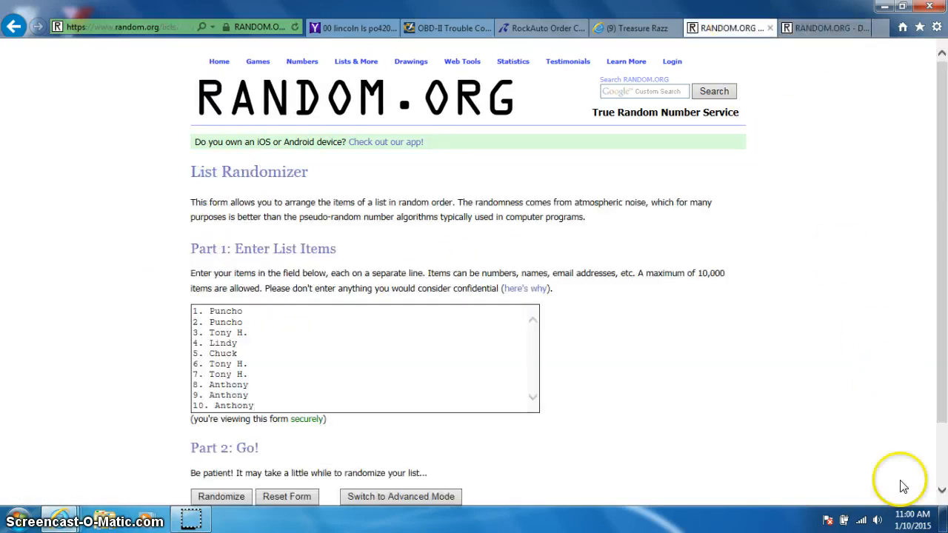
scroll(down, 3)
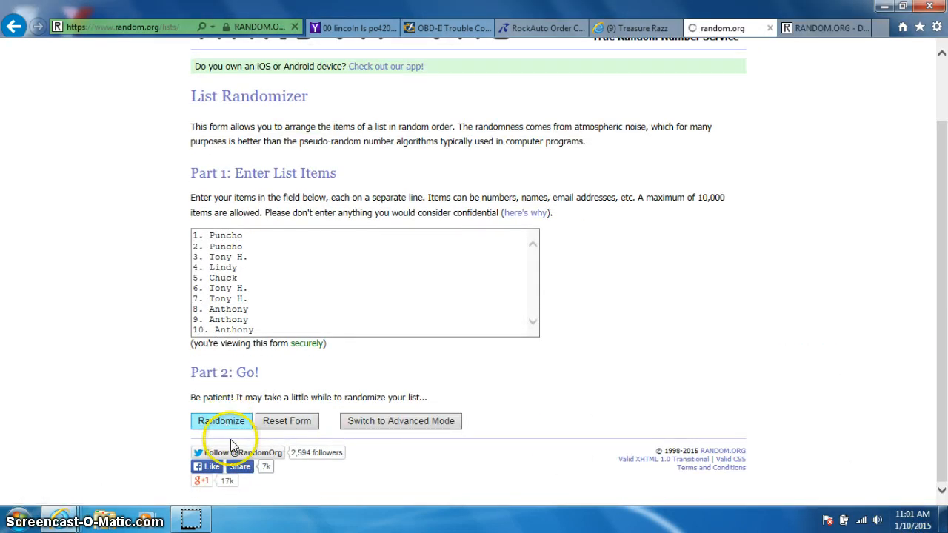
Randomize the ten-name spot list and re-shuffle it with Again! several times
click(220, 420)
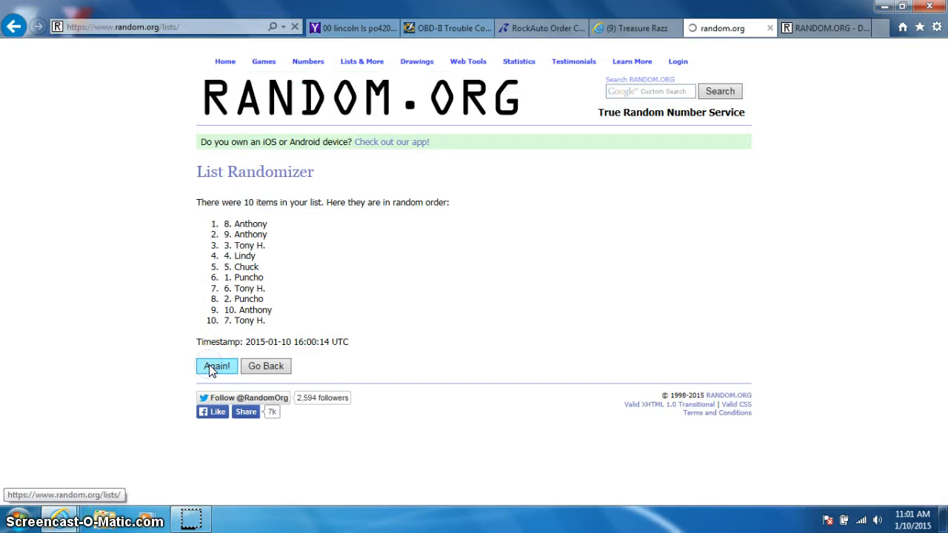
click(216, 366)
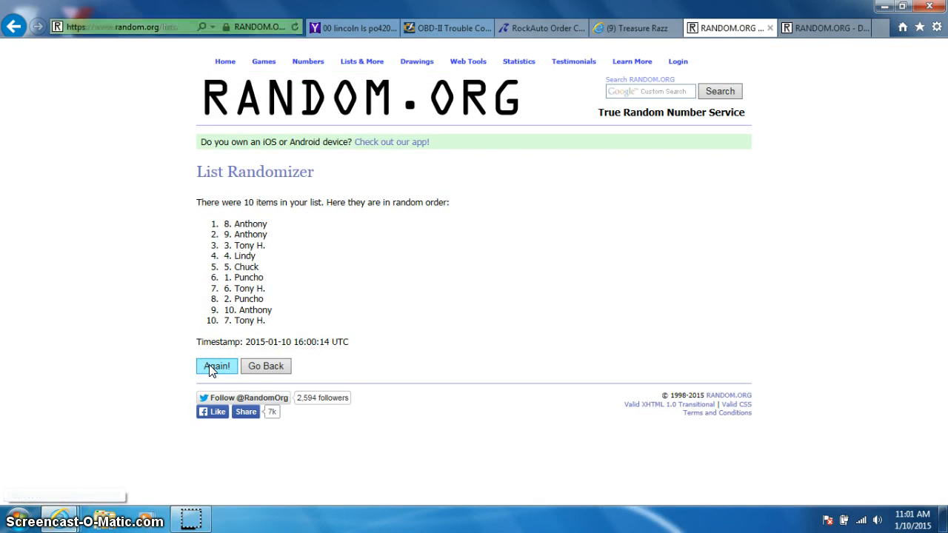
click(216, 366)
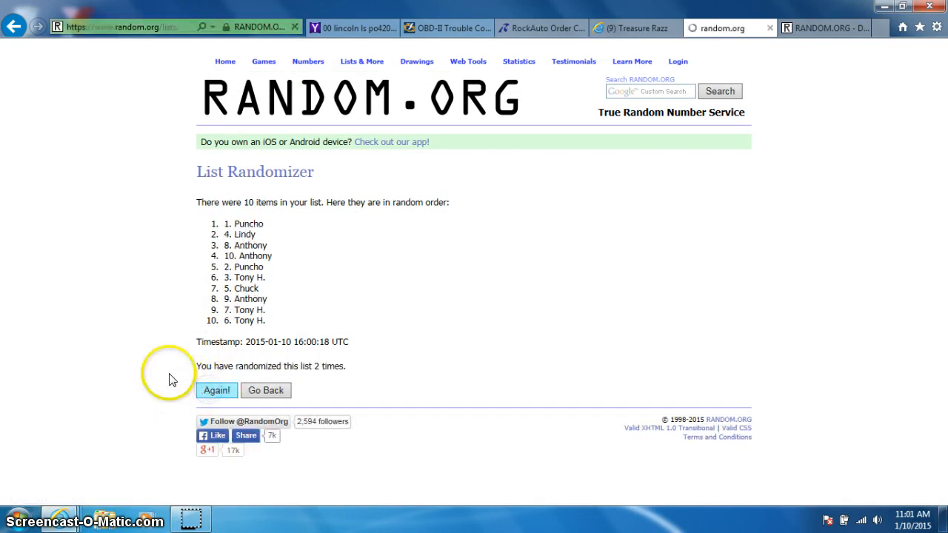
click(216, 391)
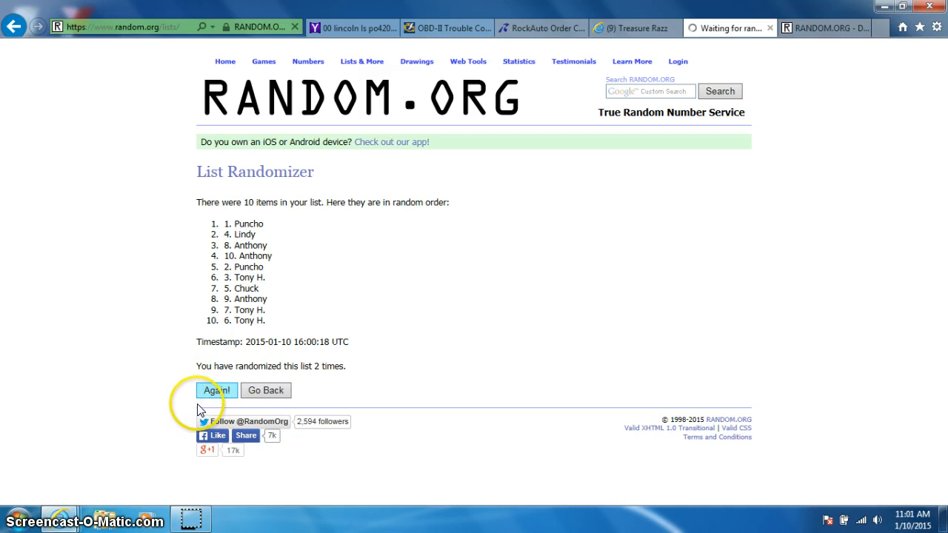
click(216, 391)
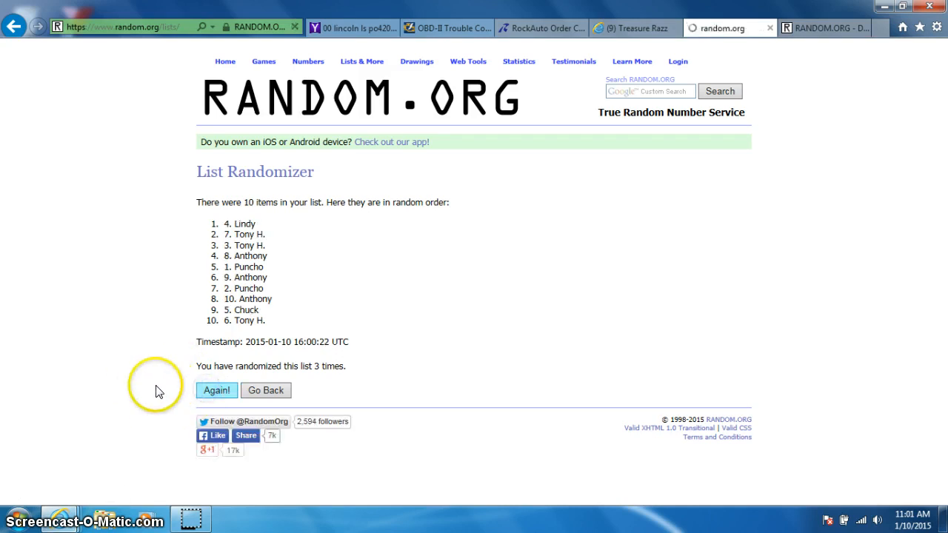
Keep re-randomizing until the counter reads 7 times, with 10. Anthony on top
click(216, 391)
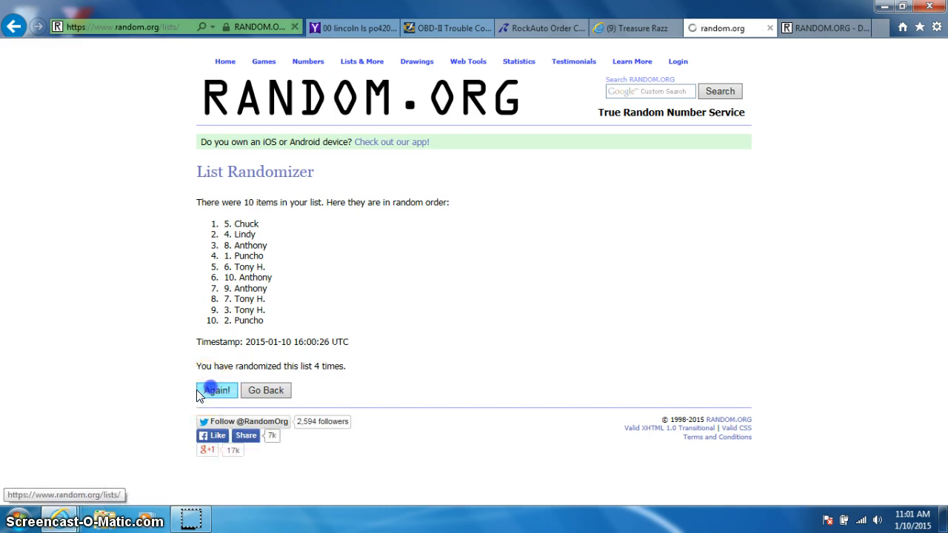
click(216, 391)
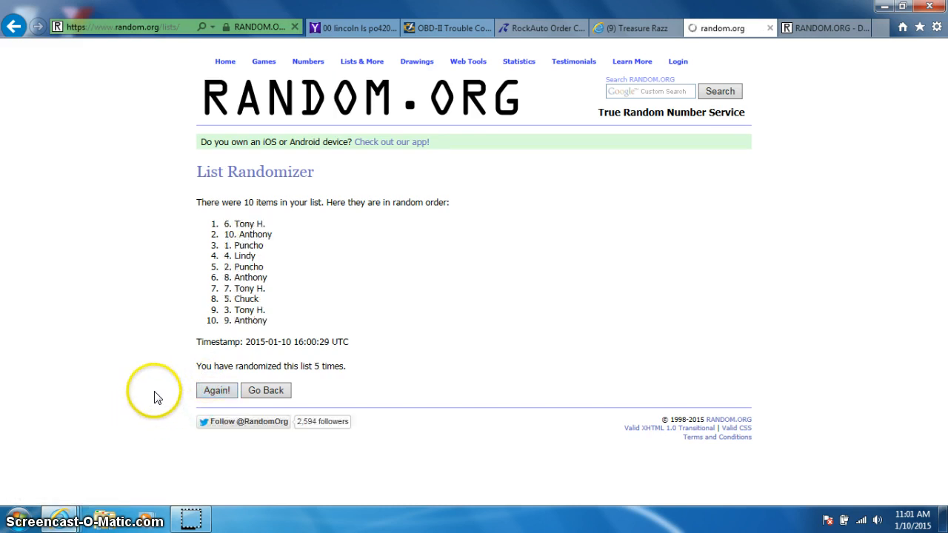
click(216, 391)
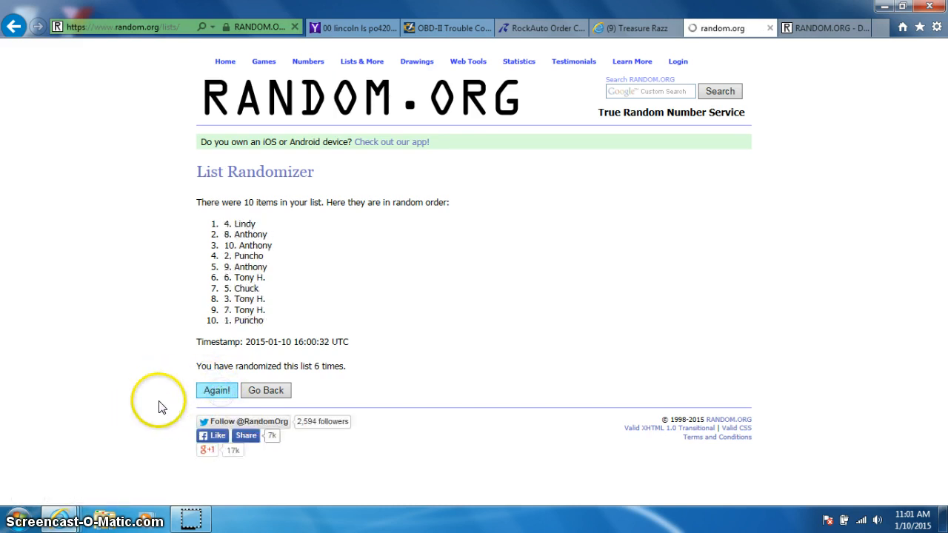
click(216, 391)
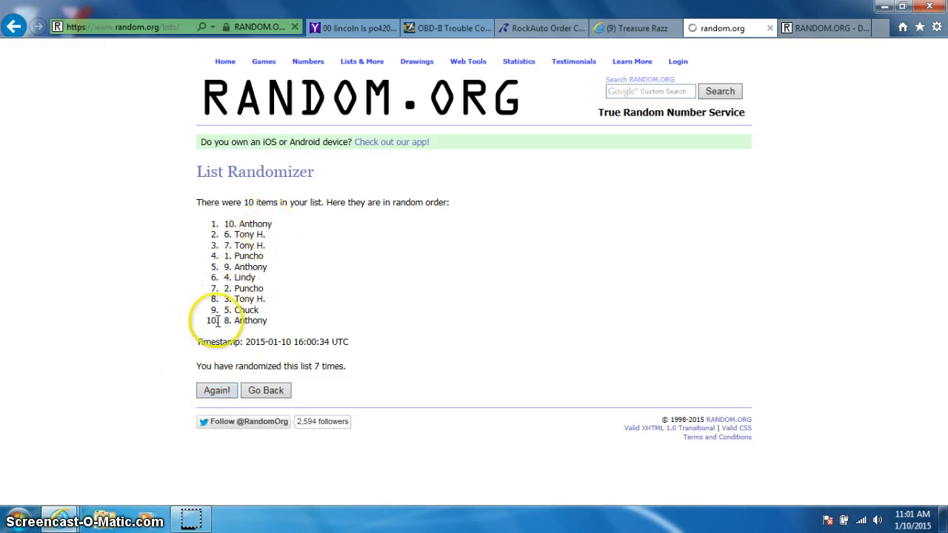
click(817, 27)
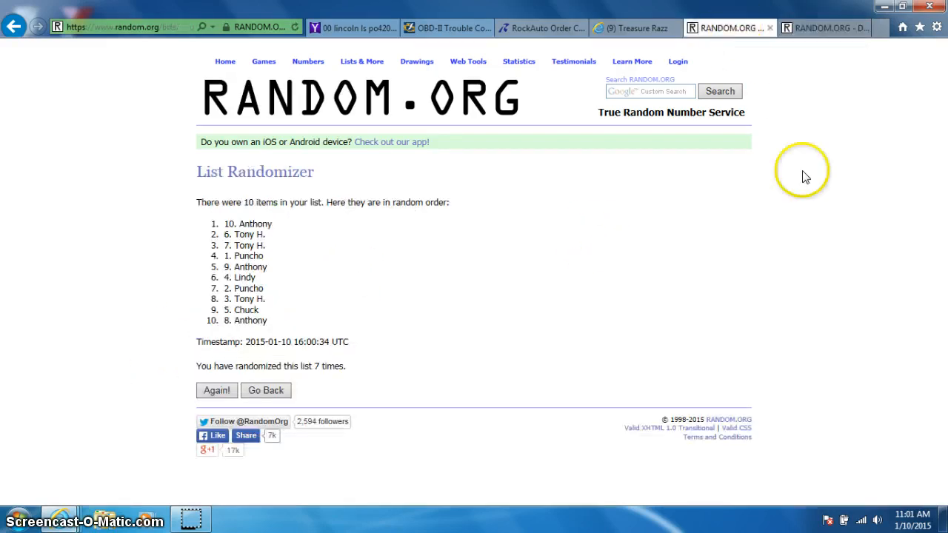
Randomize the list an eighth time, putting 2. Puncho first, and select the top result
click(913, 521)
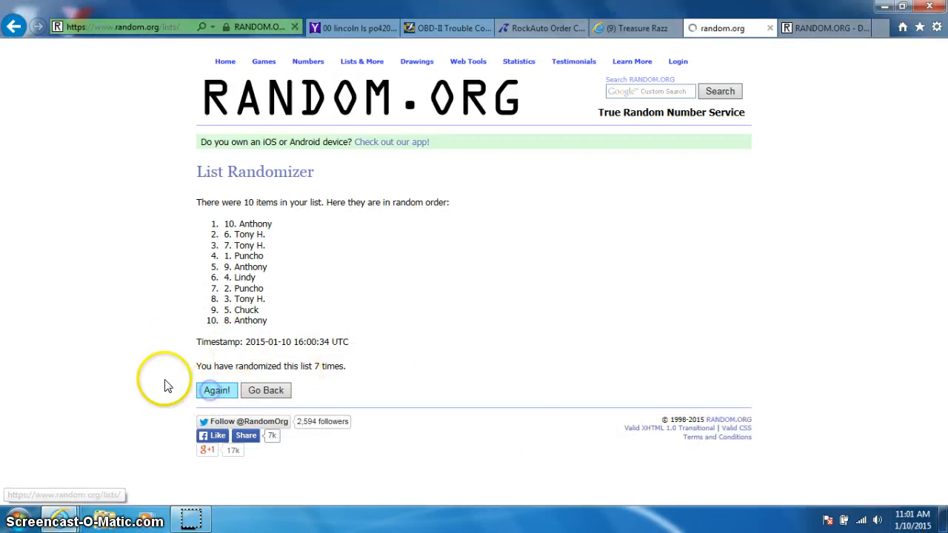
click(216, 391)
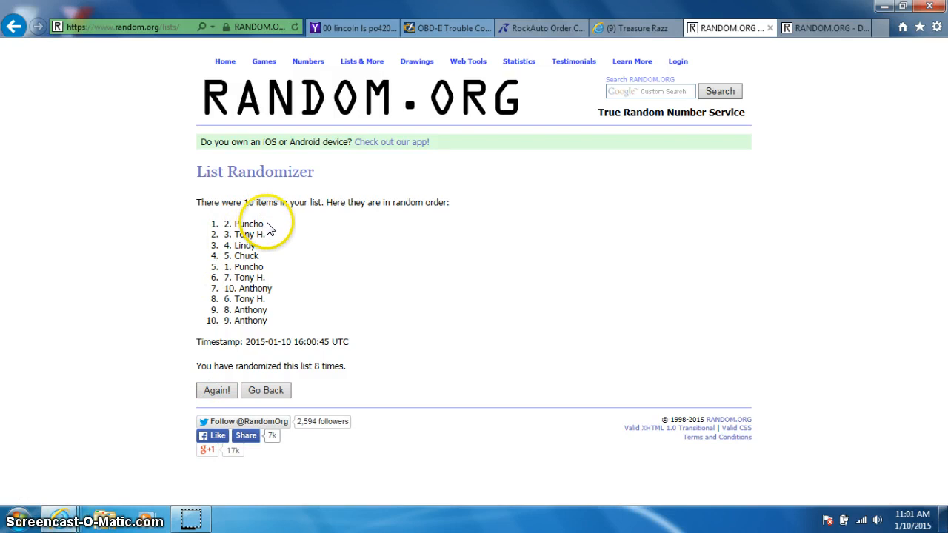
double_click(252, 223)
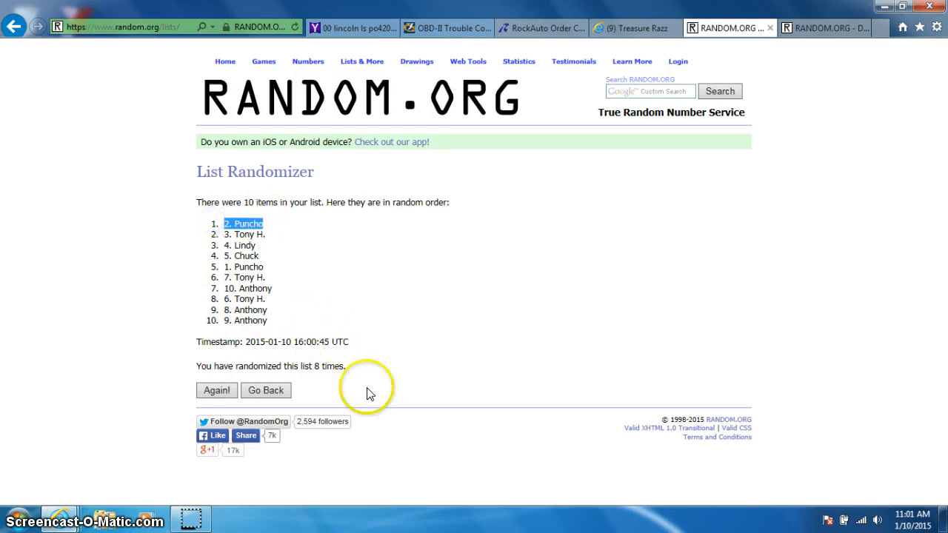
Glance at the Dice Roller result, return to the randomized list, then go back to the Facebook group
click(728, 27)
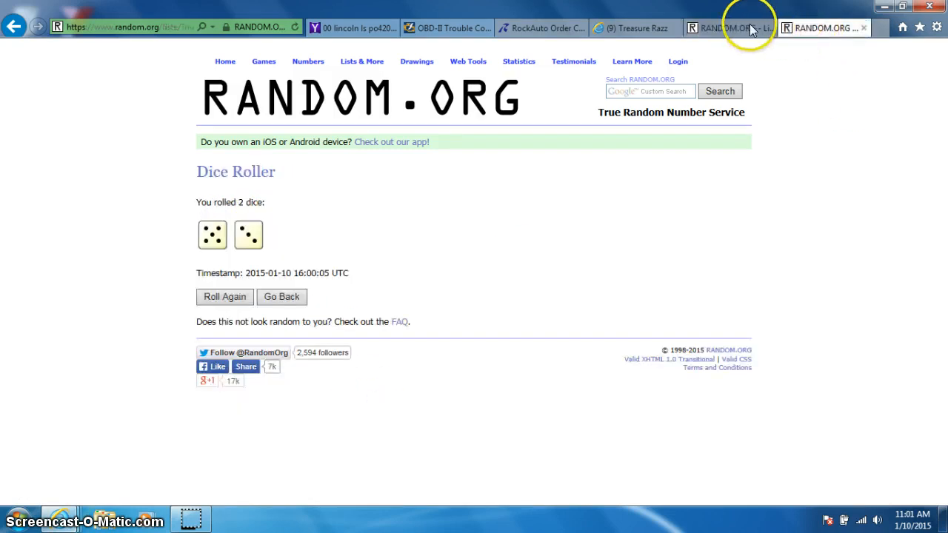
click(728, 27)
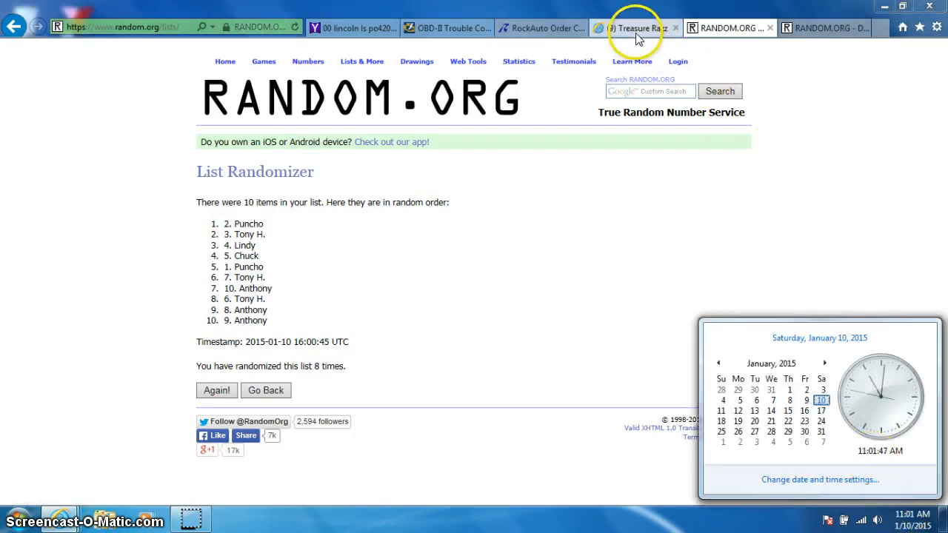
click(634, 26)
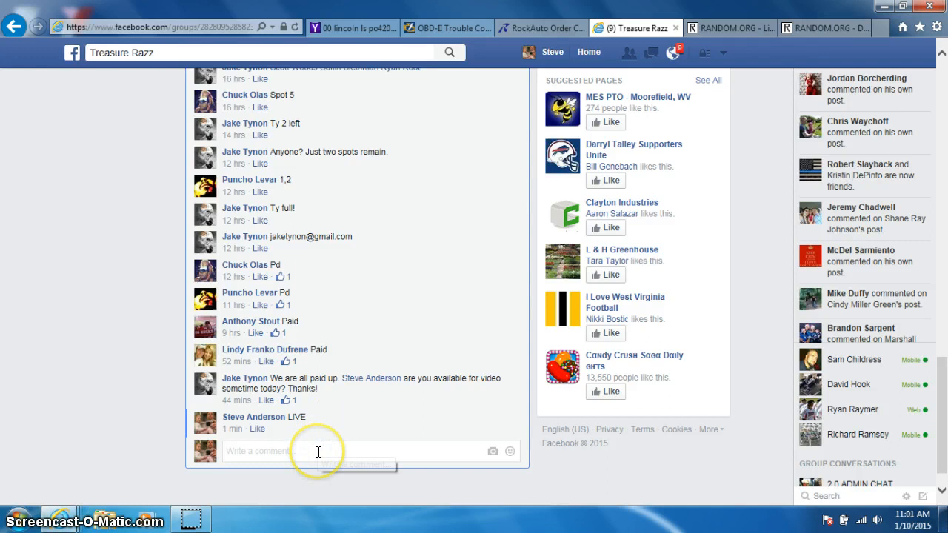
Post a 'DONE' comment below the LIVE comment and show the taskbar date and time
text(DONE)
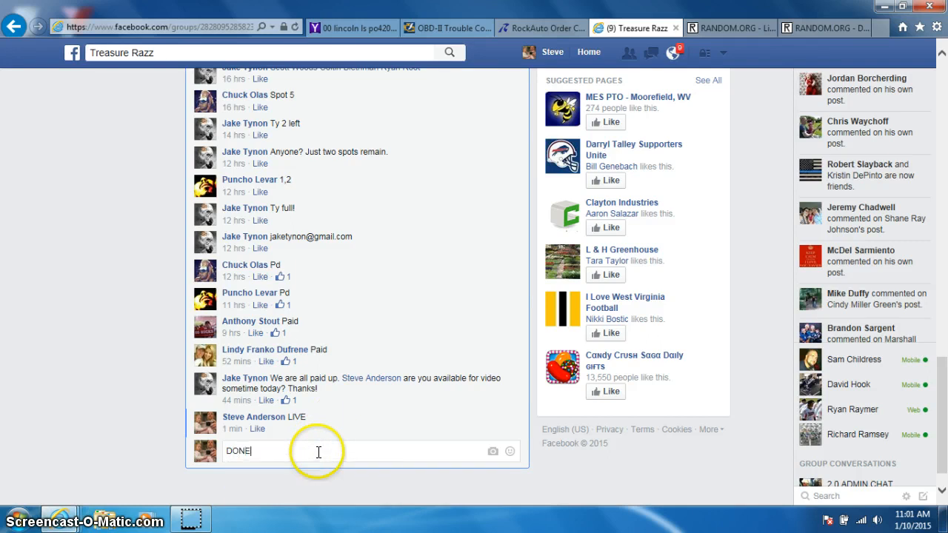
key(enter)
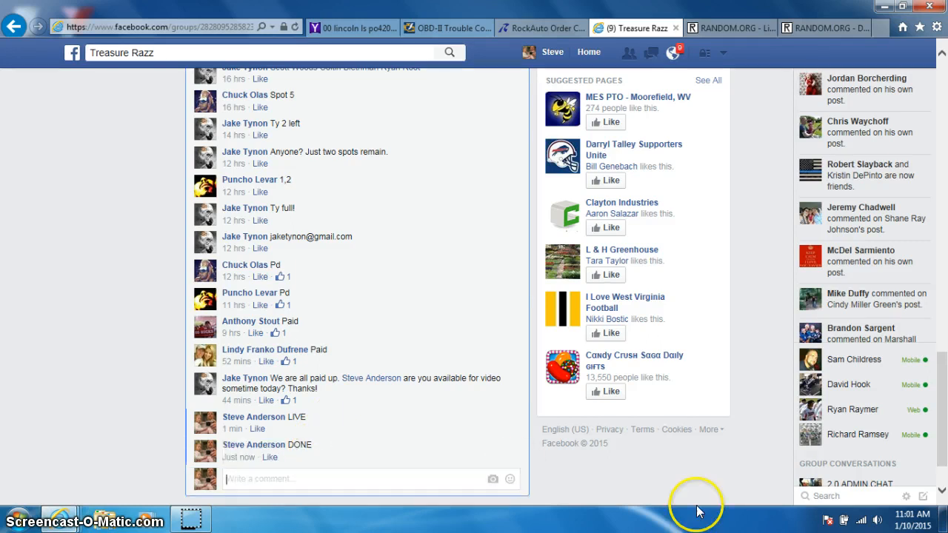
click(909, 520)
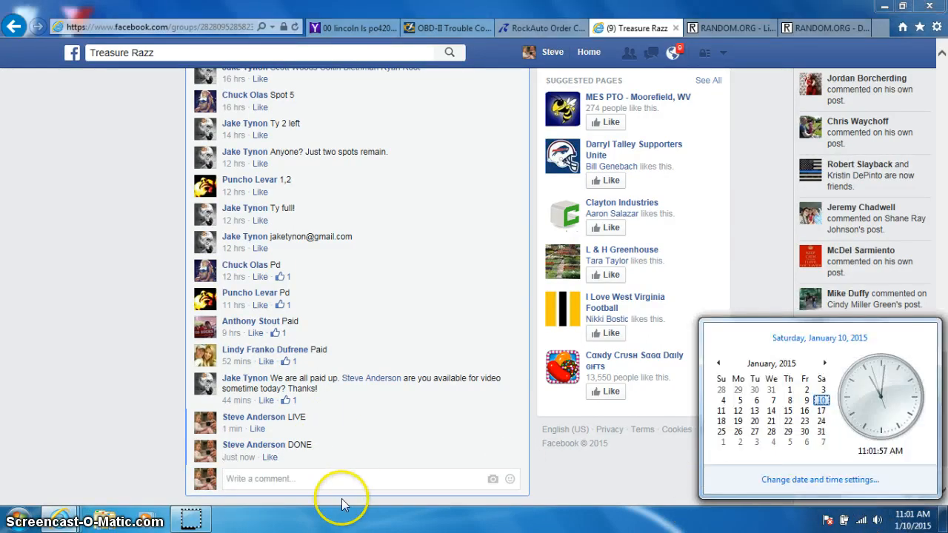